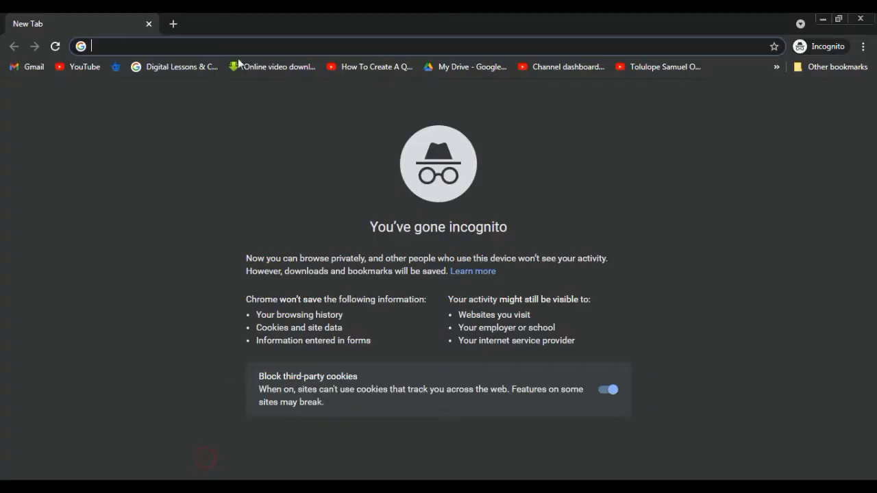
Search YouTube for the 'TOLUEL O' channel and scroll to its birthday flyer design video
left_click(77, 66)
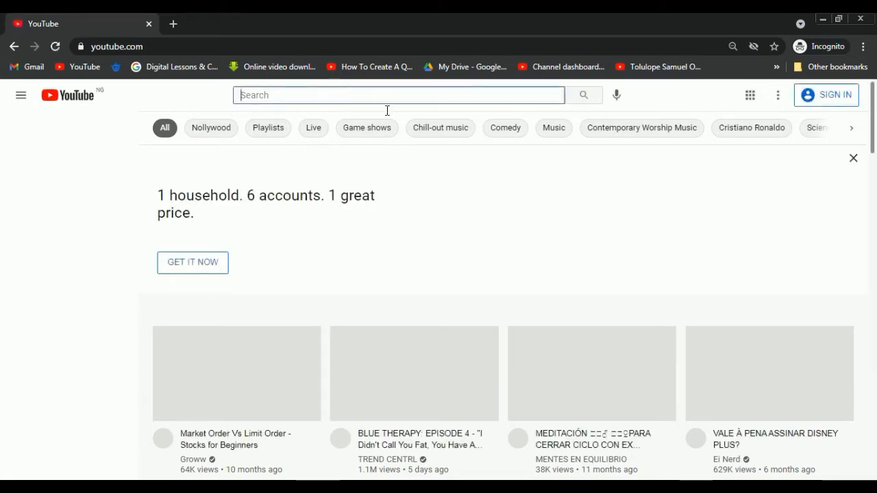
type("TOLULOPE SAM")
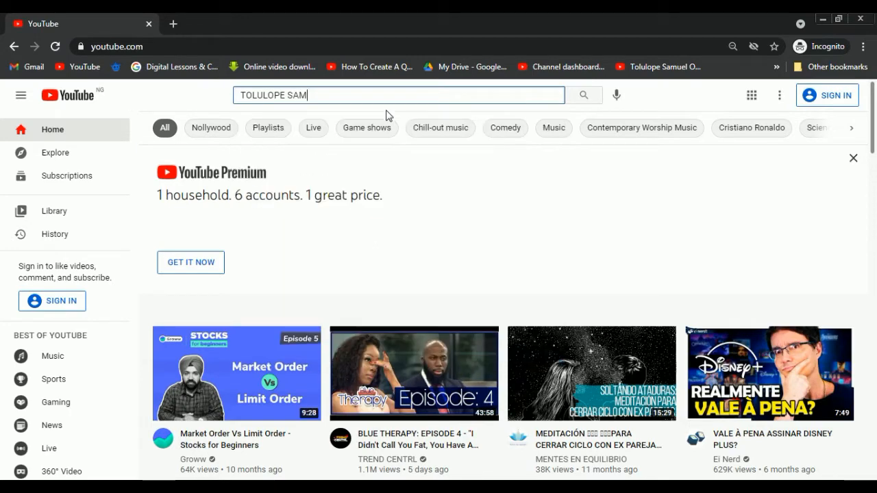
type("UEL O")
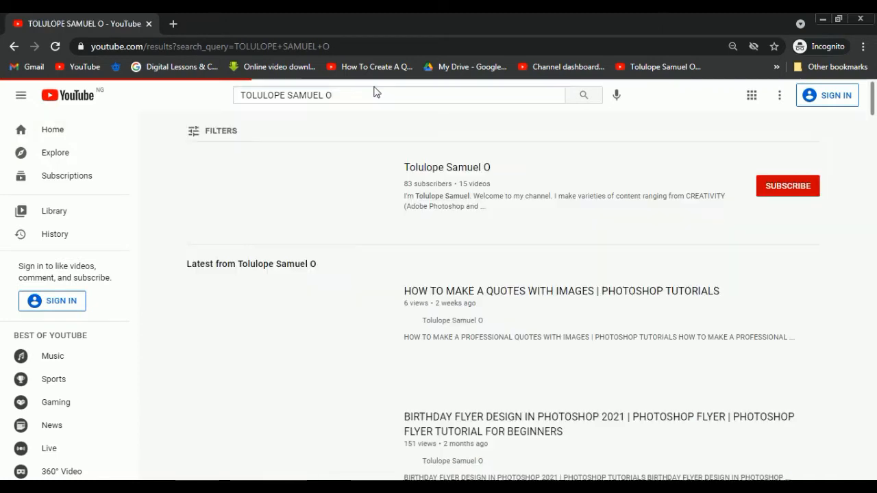
scroll("down", 3)
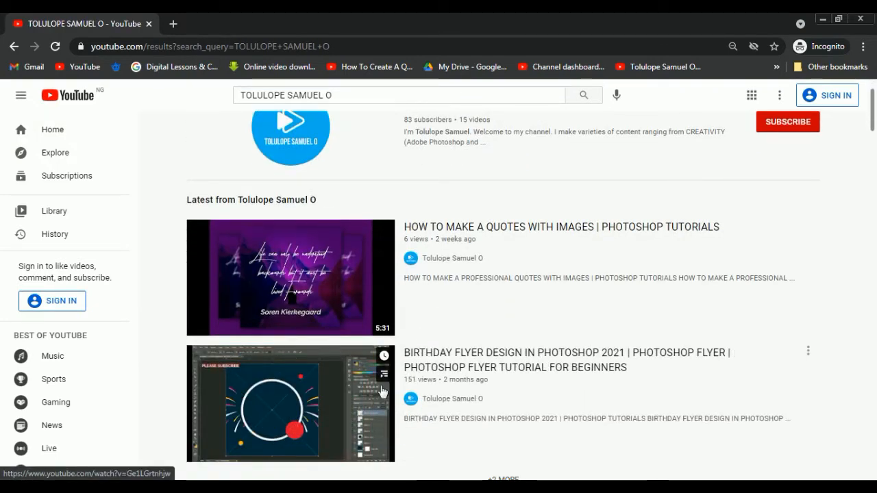
scroll("down", 3)
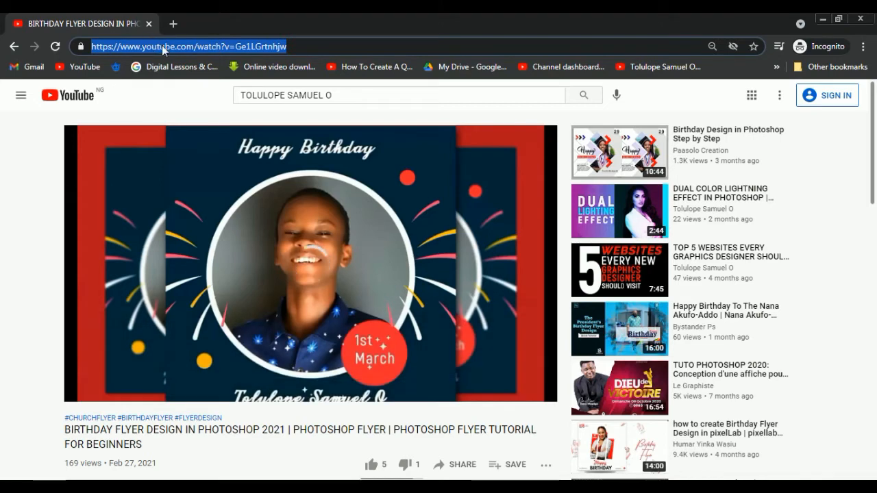
Copy the birthday flyer video's page link from the address bar
right_click(164, 46)
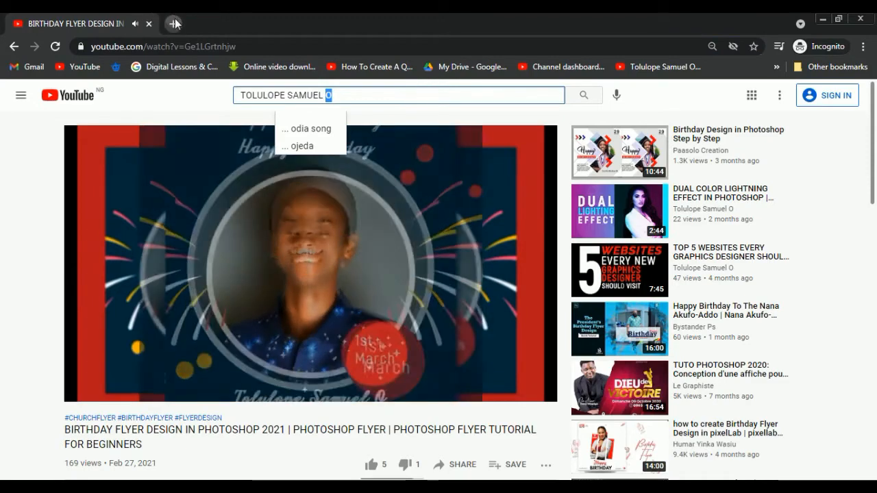
Load en.savefrom.net in a new browser tab
left_click(175, 23)
type("EN")
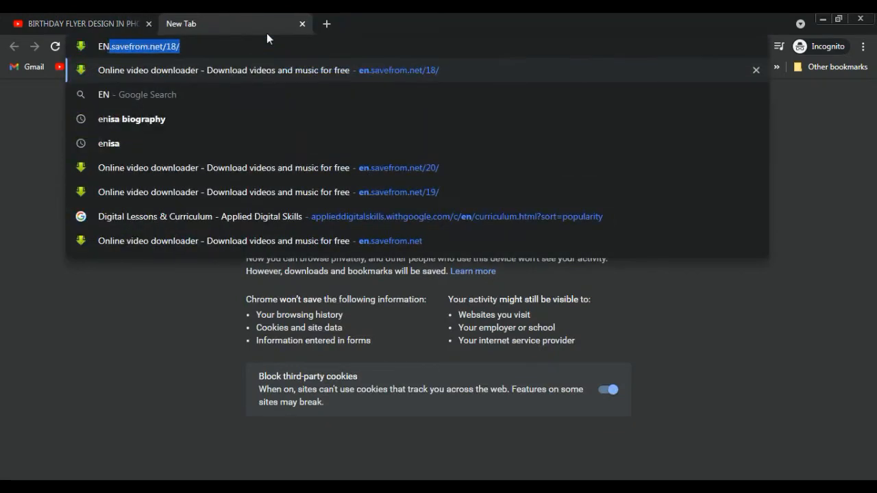
type("SA")
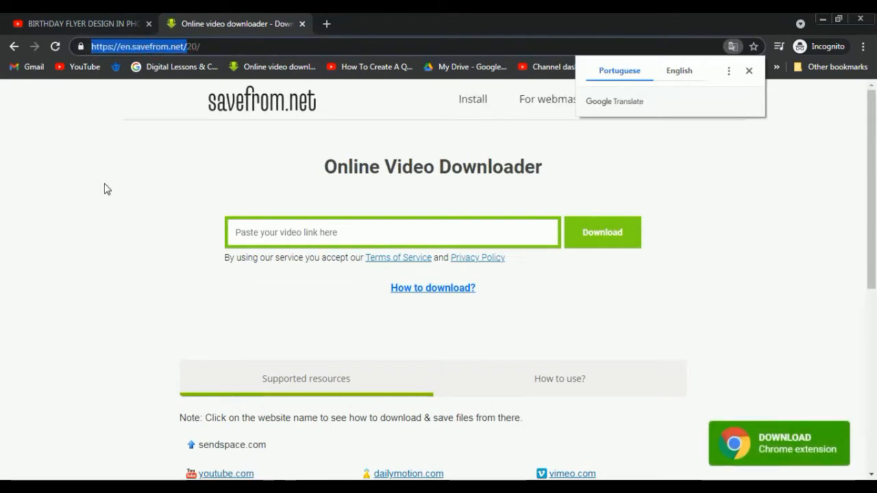
Paste the birthday flyer video link into savefrom.net and fetch its download options
left_click(392, 233)
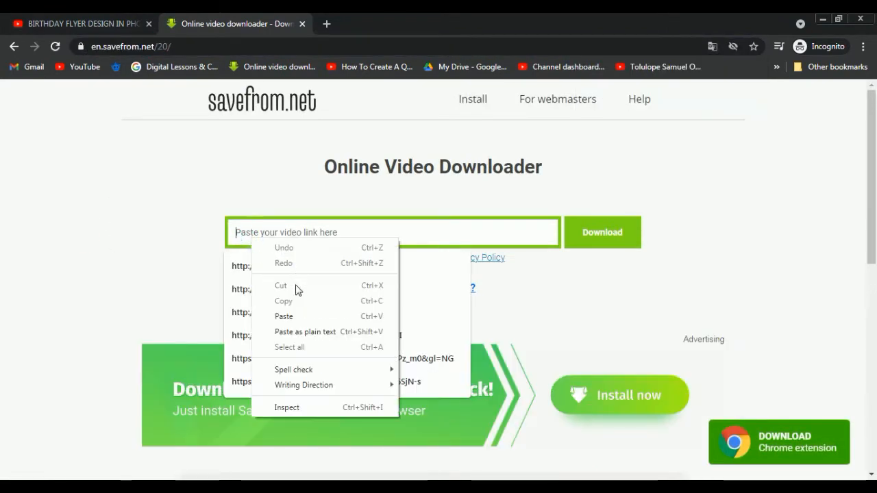
left_click(284, 315)
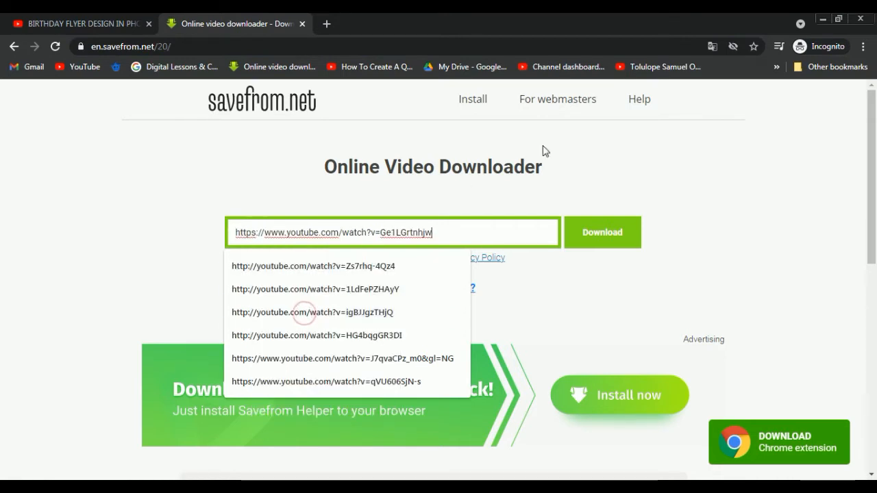
left_click(602, 233)
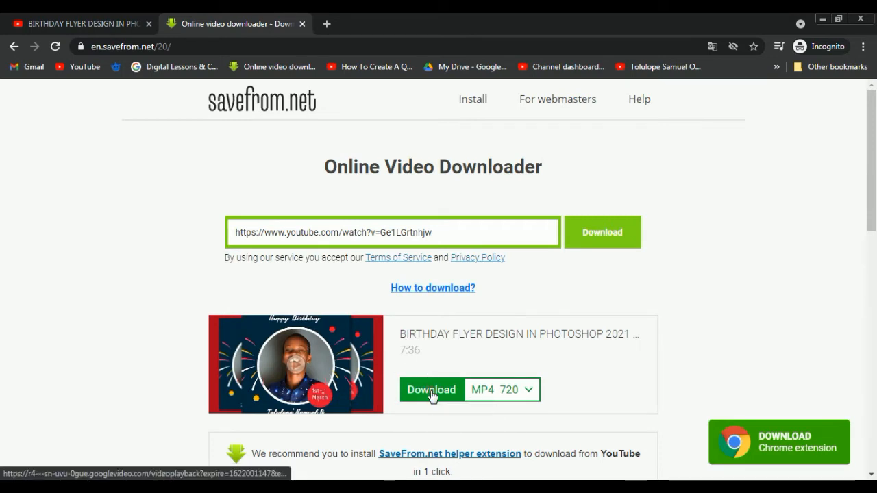
Download the birthday flyer video as MP4 720, close the ad tab and return to YouTube
left_click(431, 389)
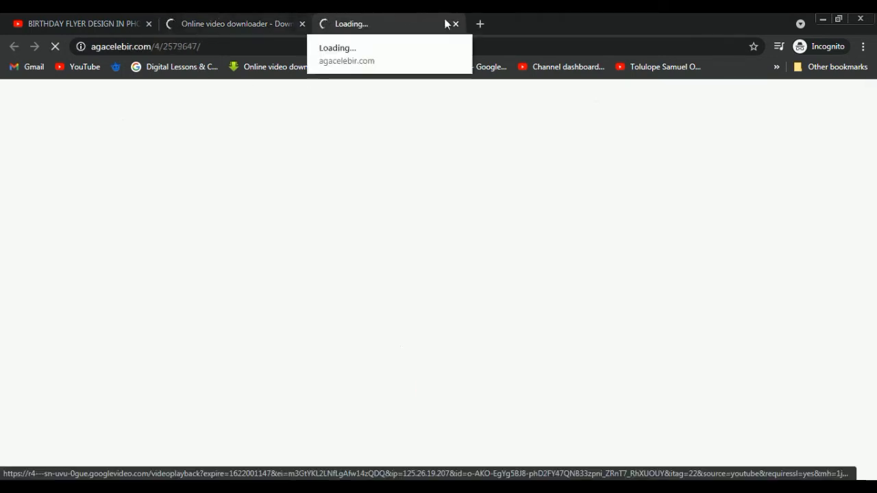
left_click(455, 23)
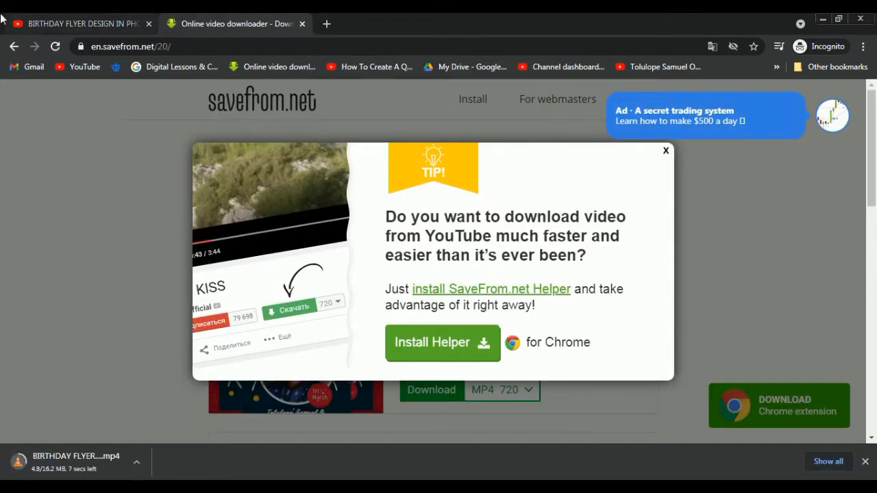
left_click(79, 23)
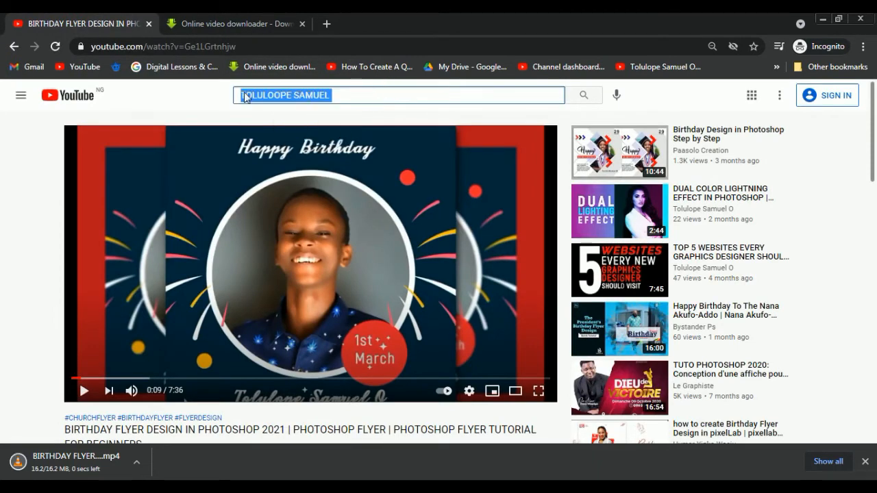
mouse_move(367, 66)
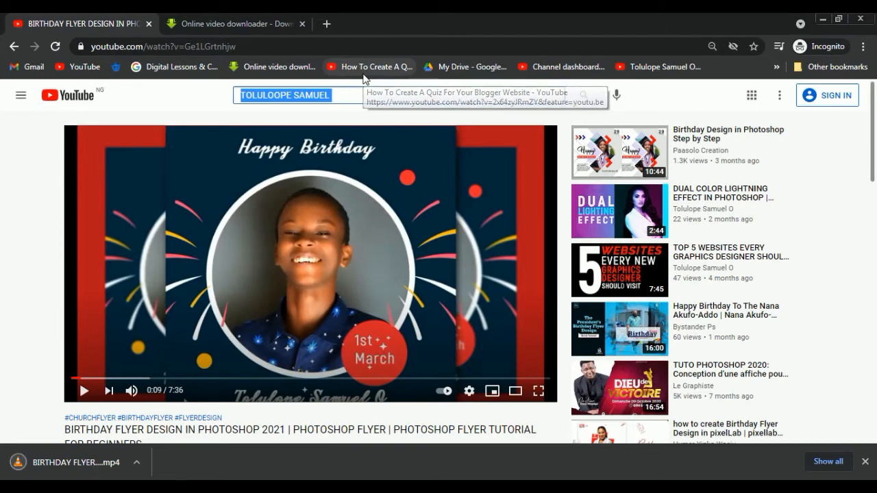
Search YouTube for 'physical chemistry'
type("physical che")
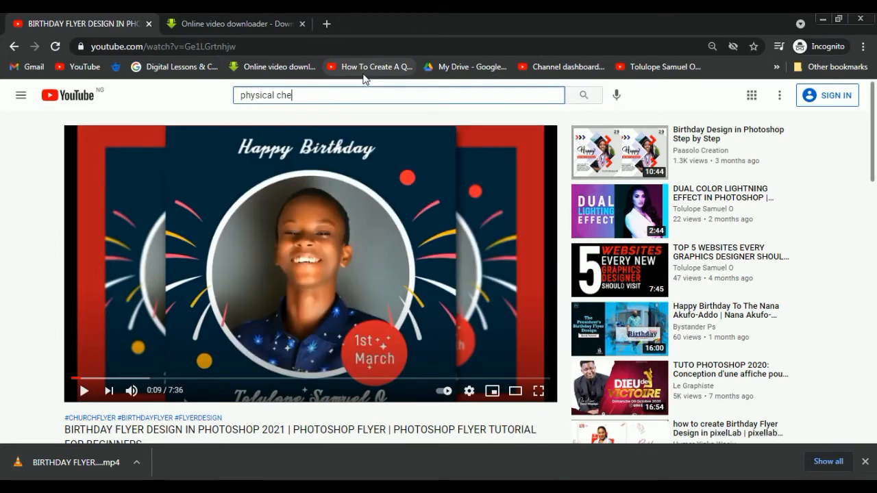
type("m")
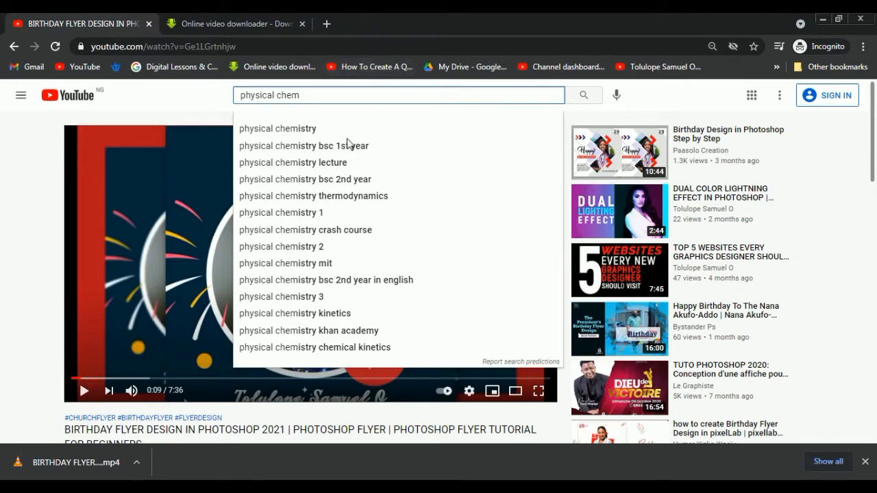
left_click(277, 129)
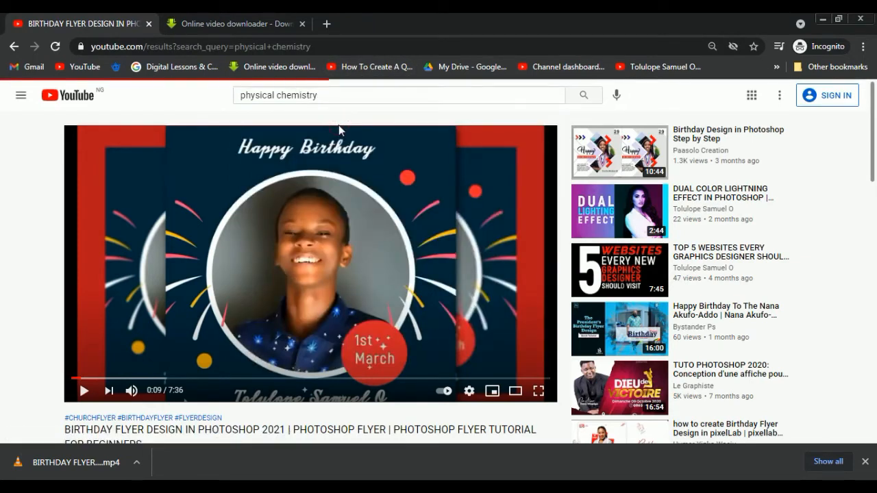
left_click(583, 95)
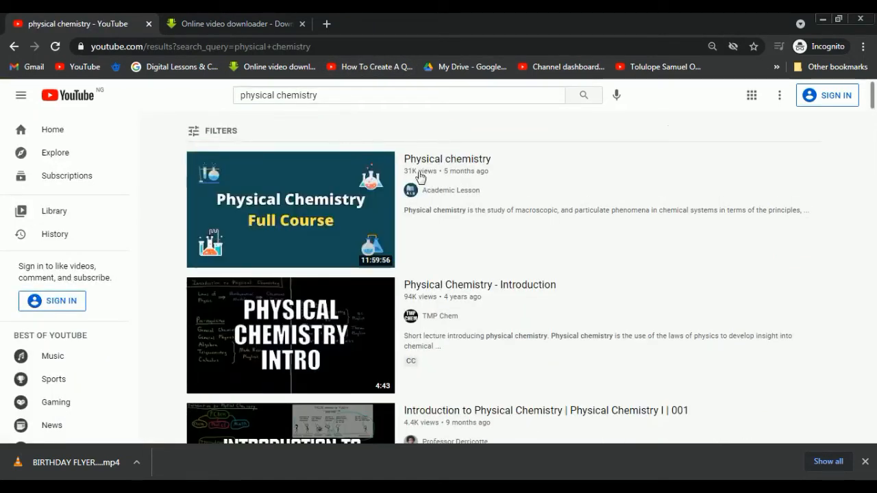
mouse_move(449, 282)
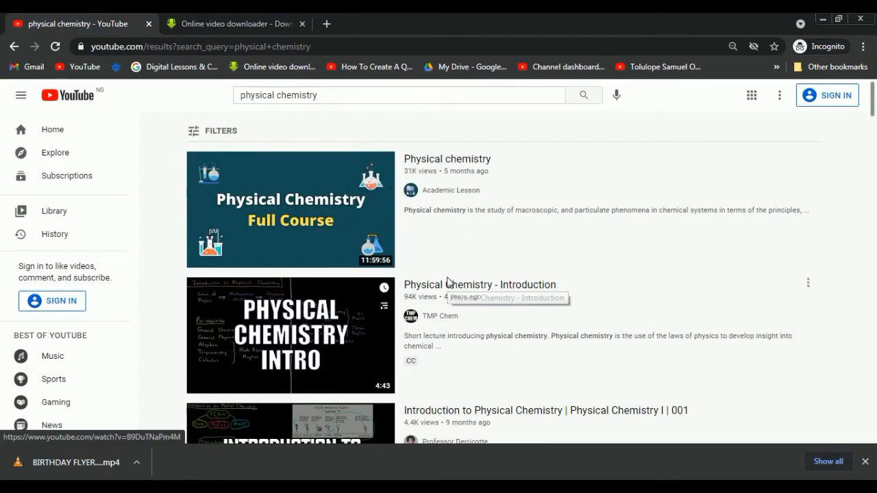
mouse_move(315, 322)
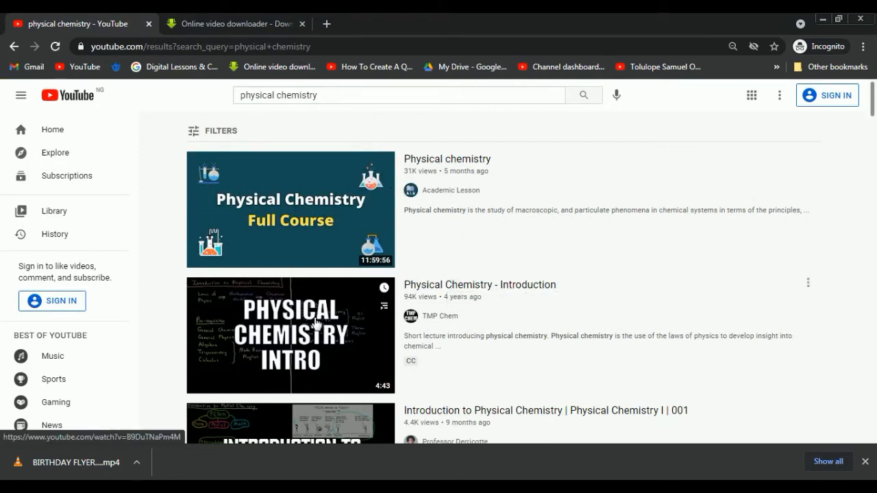
Open the Physical Chemistry - Introduction video and select its web address
left_click(291, 334)
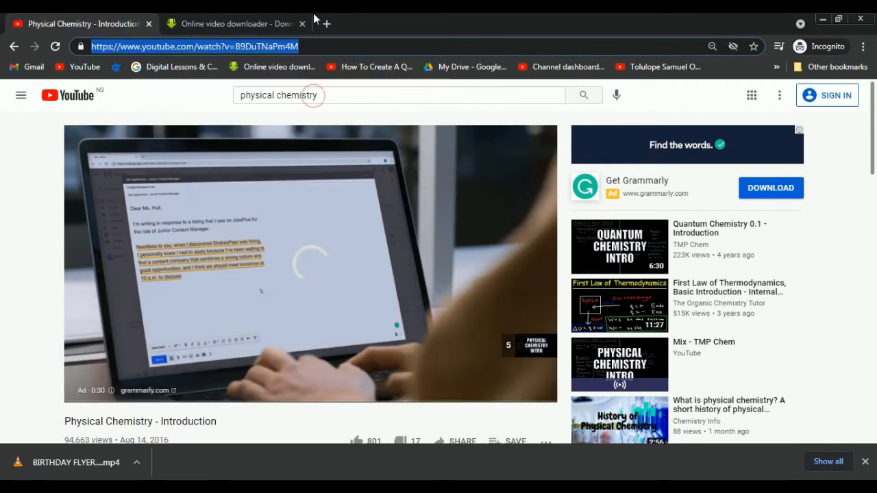
left_click(323, 23)
type("en.")
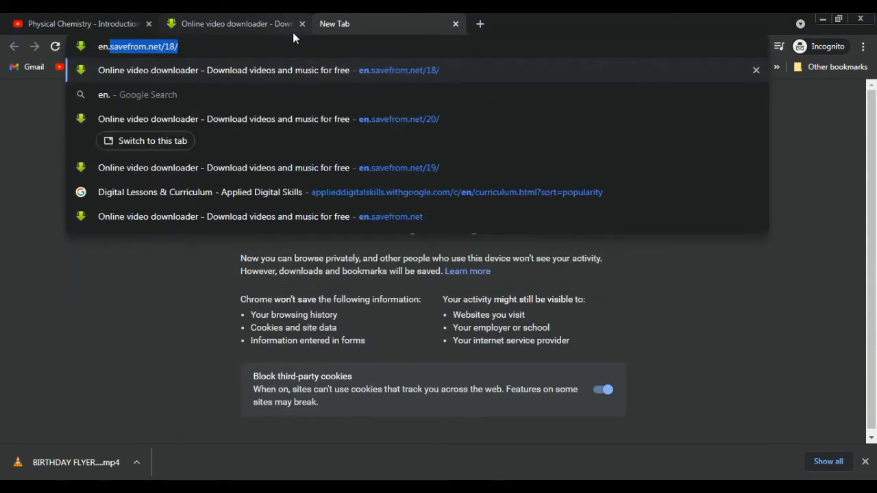
type("savefrom.net/20/")
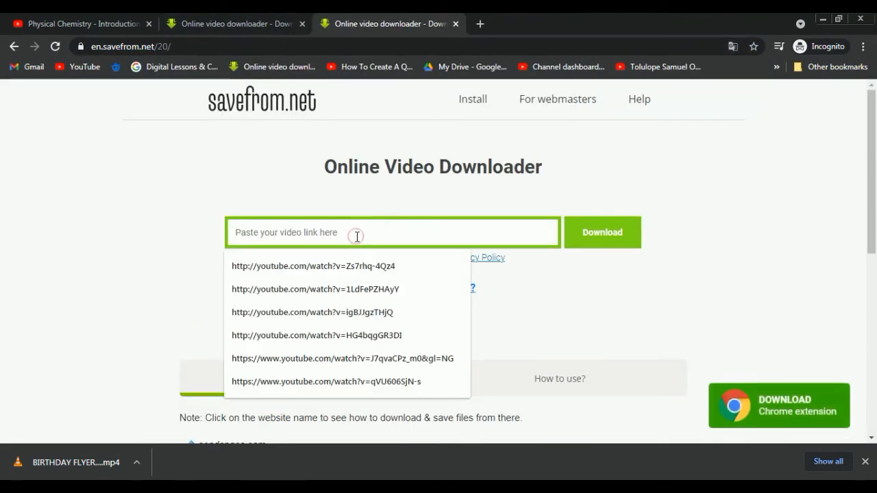
type("https://www.youtube.com/watch?v=B9DuTNaPm4M")
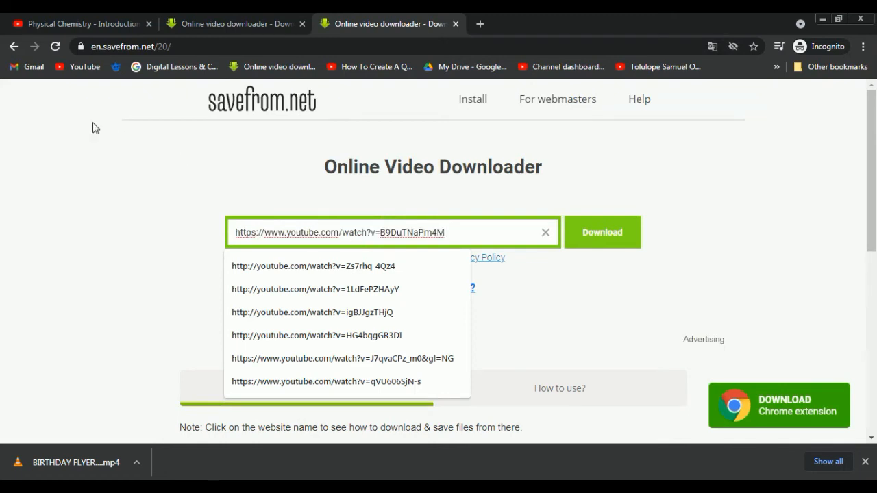
left_click(601, 233)
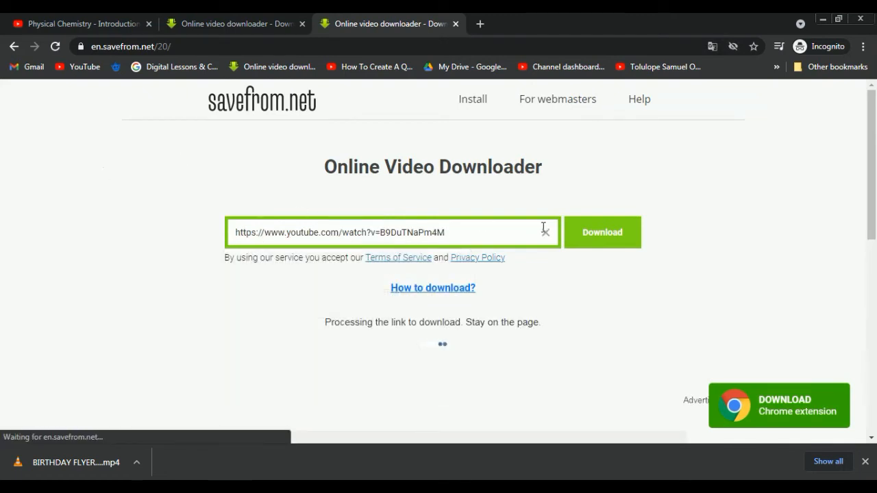
scroll("down", 3)
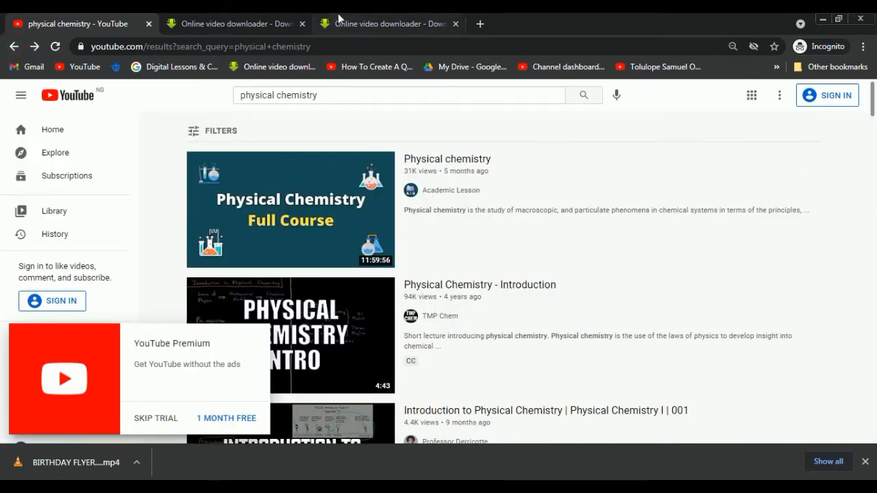
Download the Physical Chemistry - Introduction video as MP4 720 from savefrom.net
left_click(389, 23)
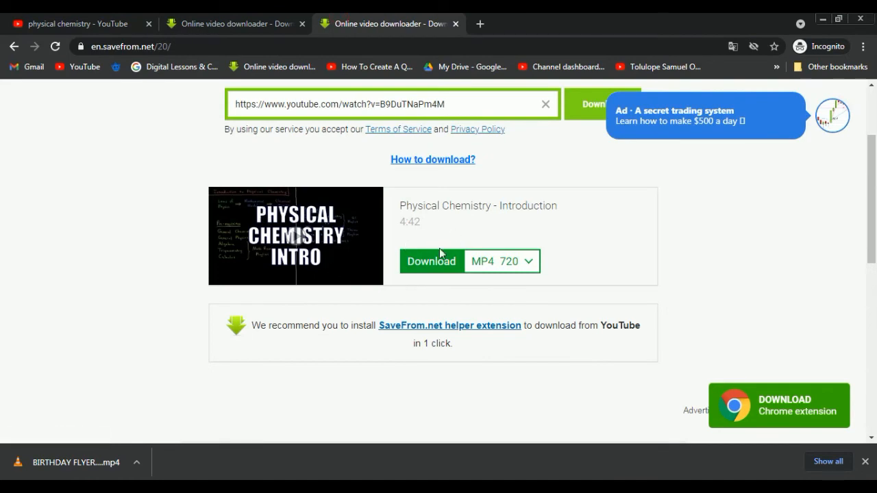
left_click(431, 260)
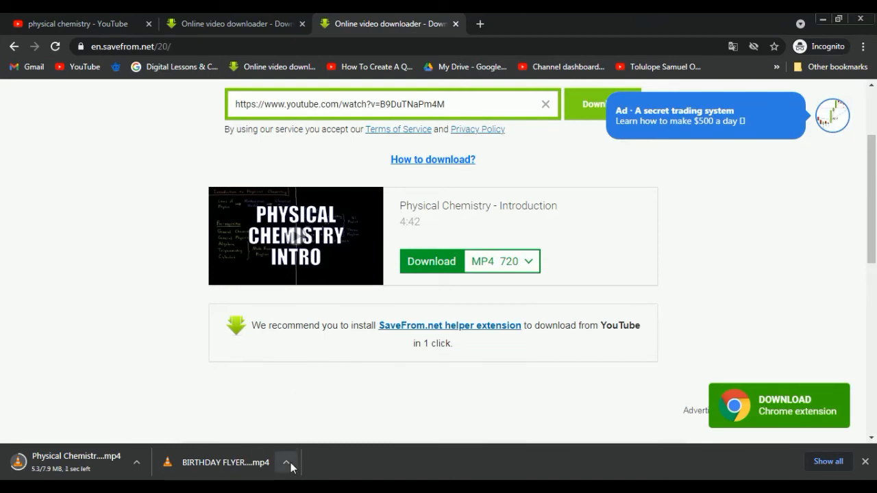
Open the downloaded BIRTHDAY FLYER video from Chrome's download bar in VLC
left_click(286, 463)
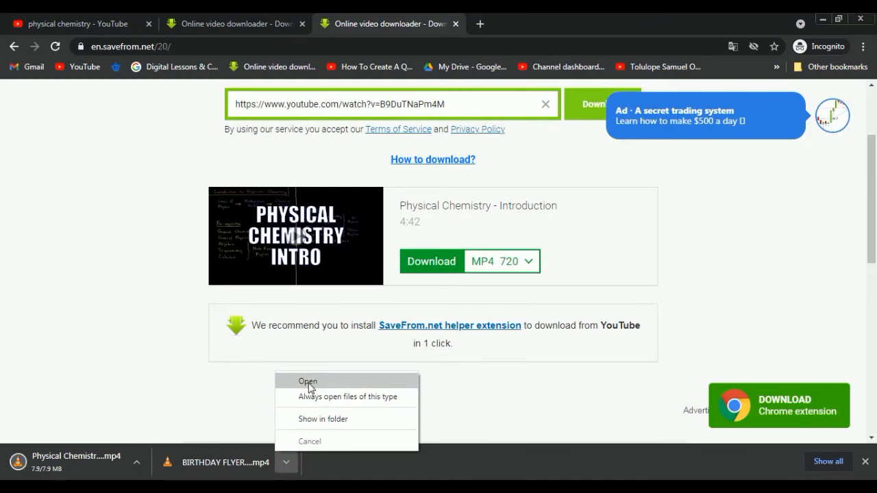
left_click(307, 381)
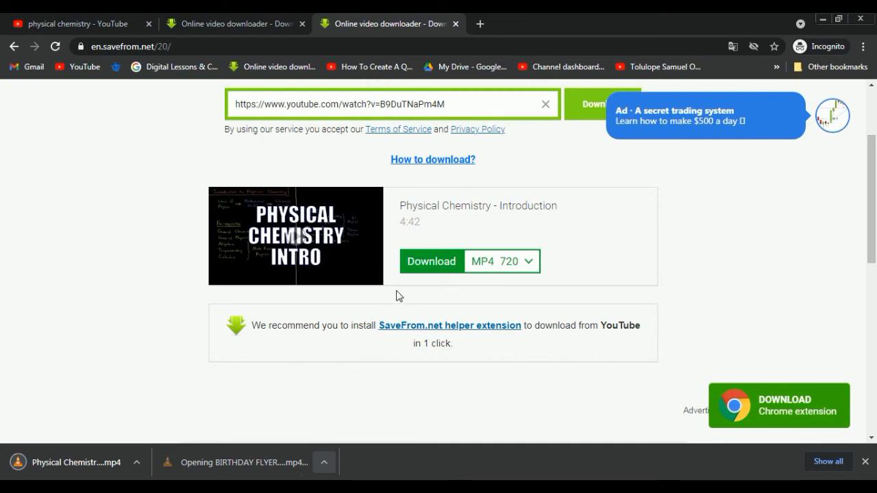
left_click(241, 463)
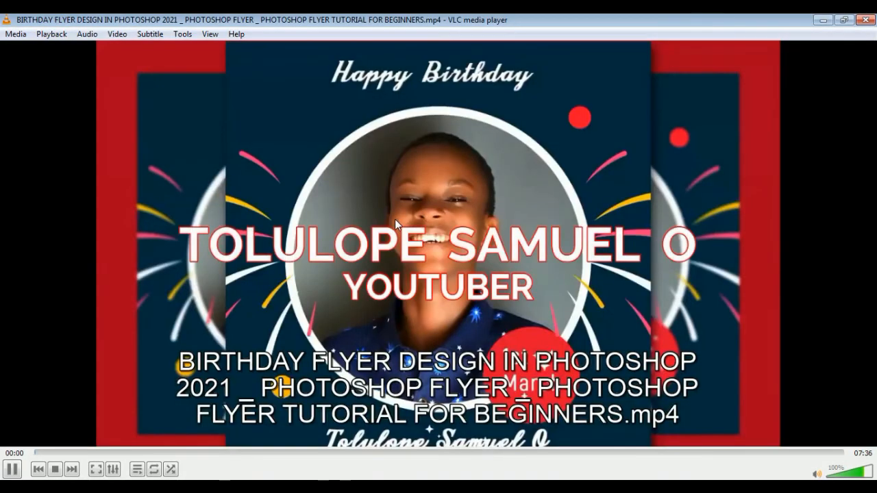